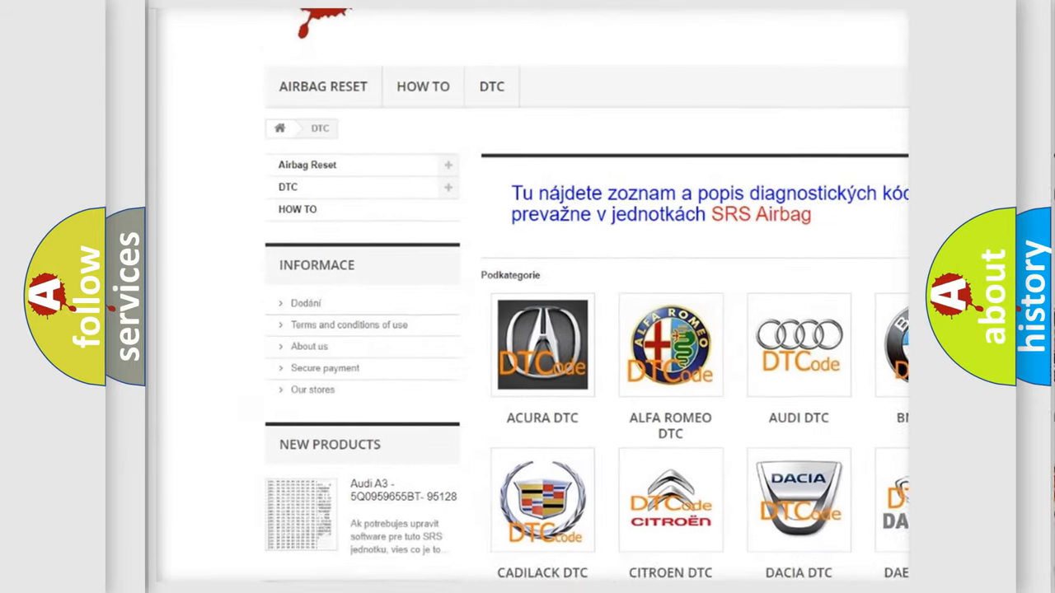
pyautogui.scroll(-3)
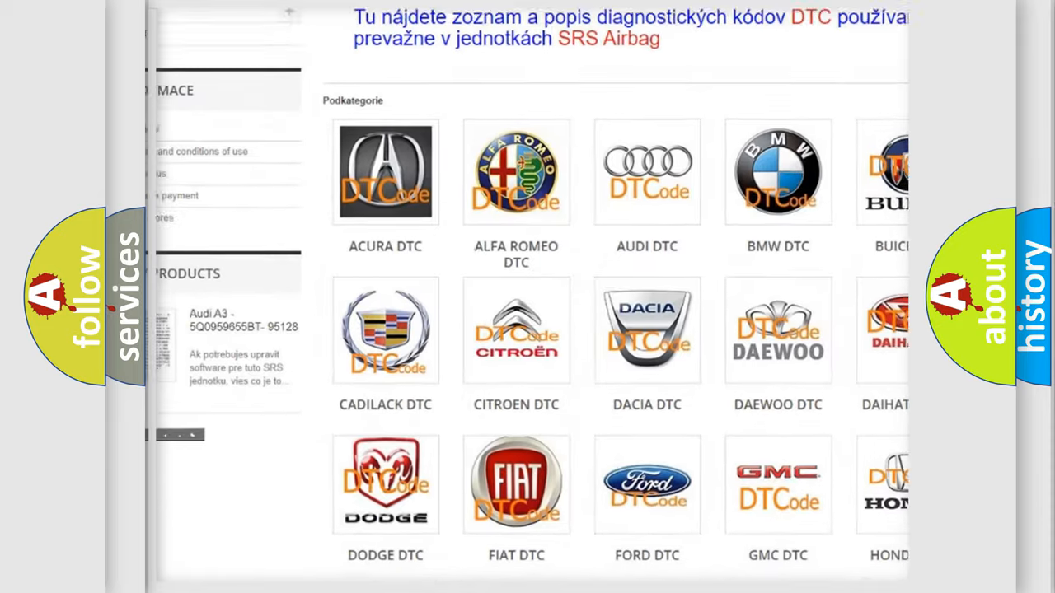
pyautogui.scroll(-3)
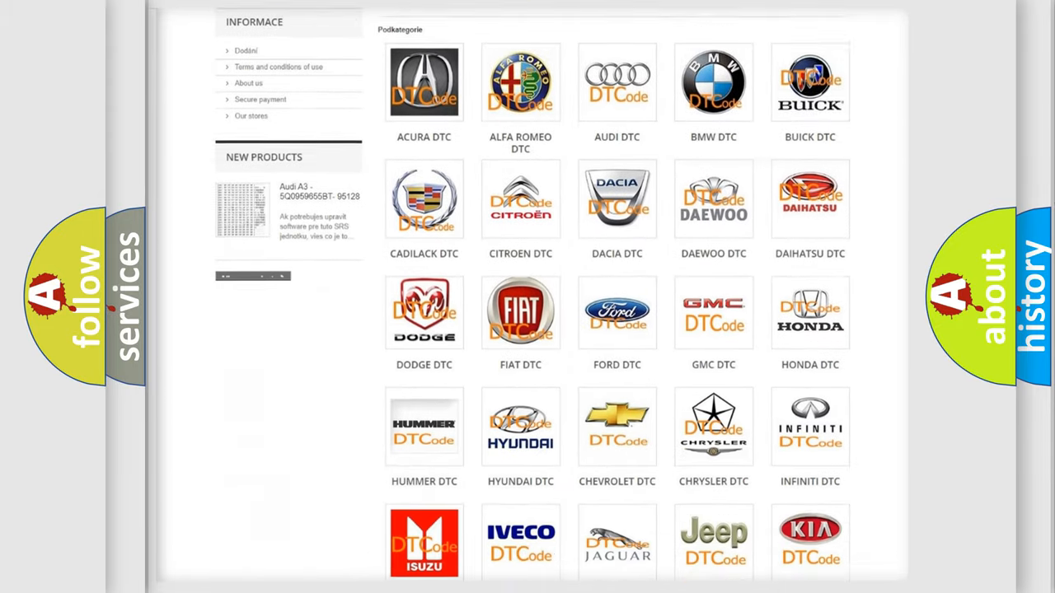
pyautogui.scroll(-3)
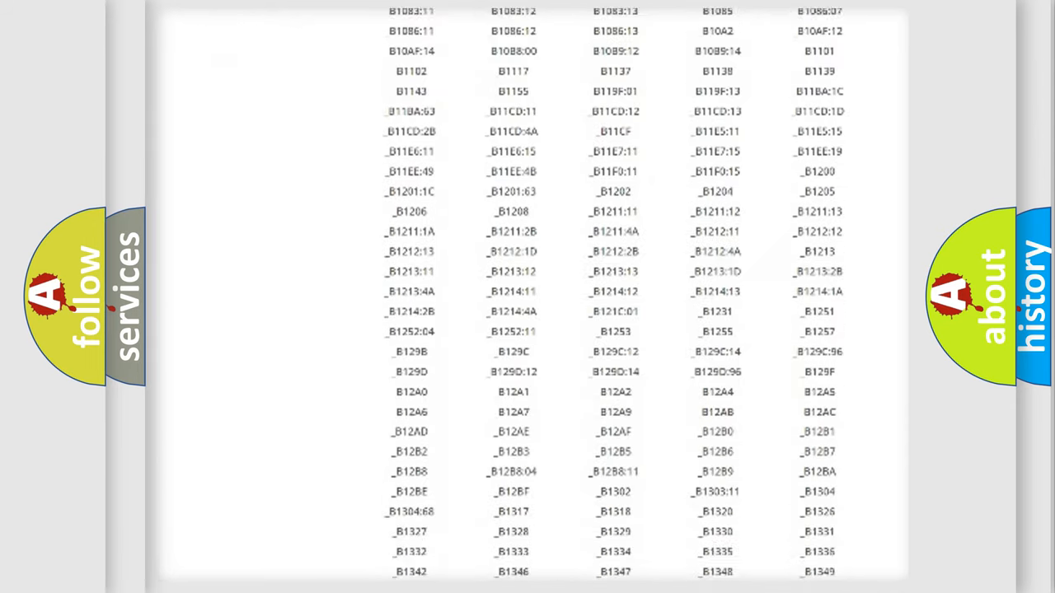
pyautogui.scroll(-3)
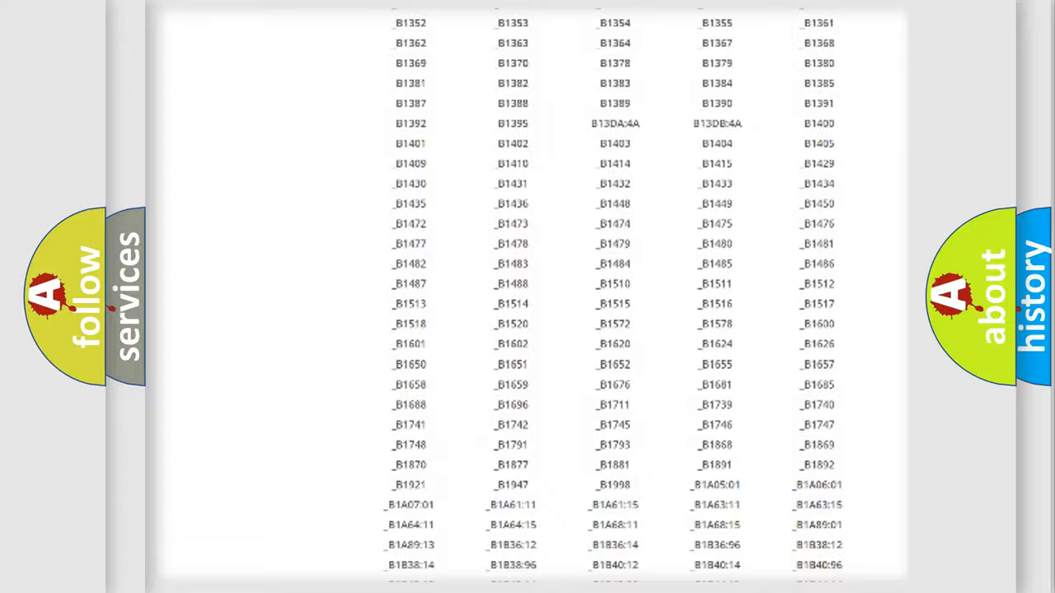